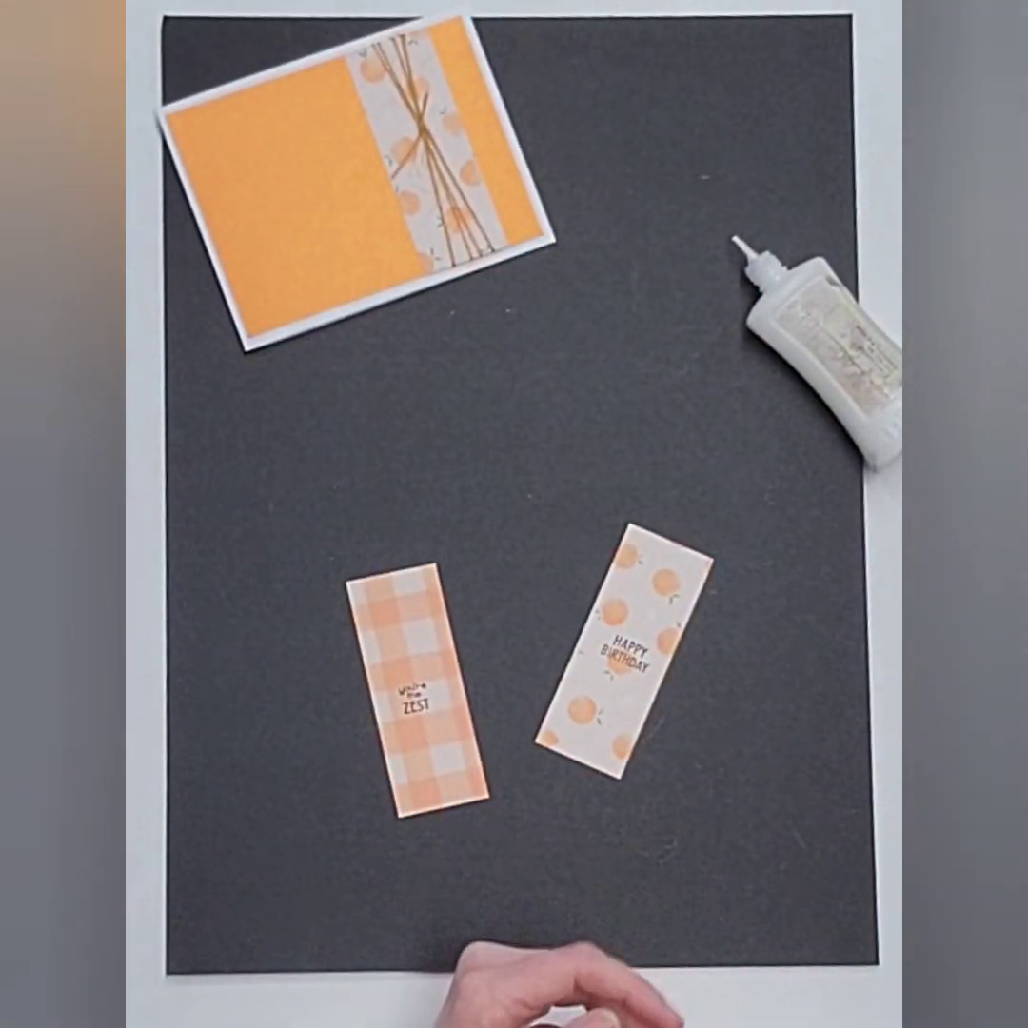
Fold the lower end of the gingham 'you're the ZEST' tag upward to shorten it.
drag(419, 695, 428, 761)
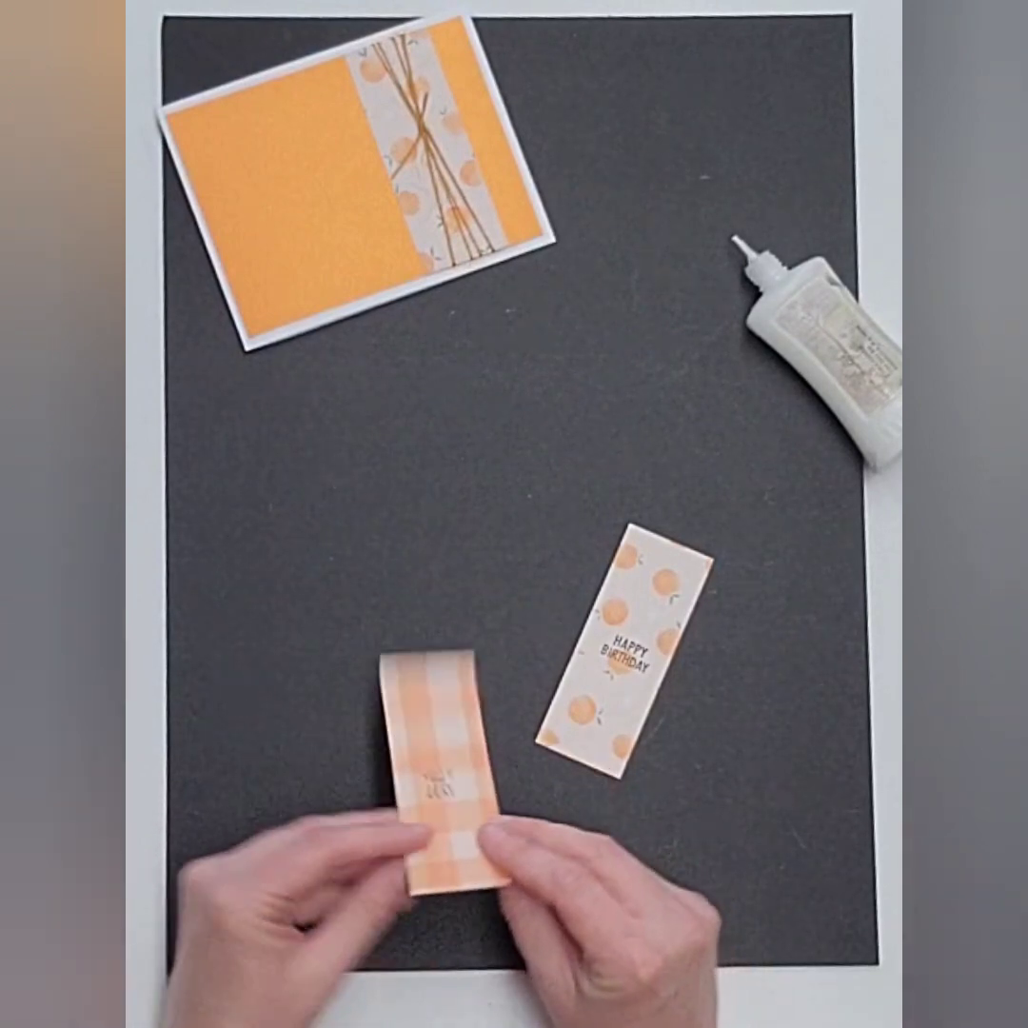